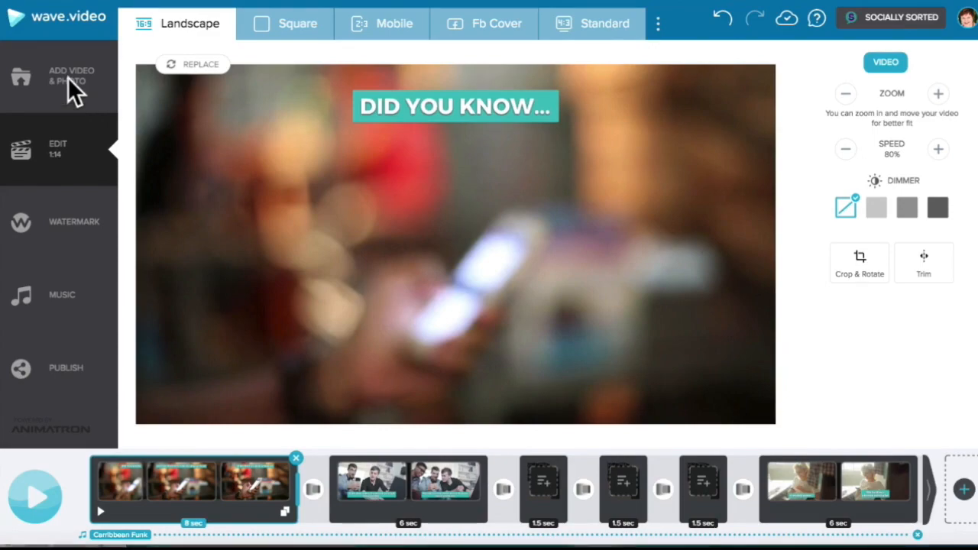
# Open the stock media library from ADD VIDEO & PHOTO in the sidebar
pyautogui.click(71, 75)
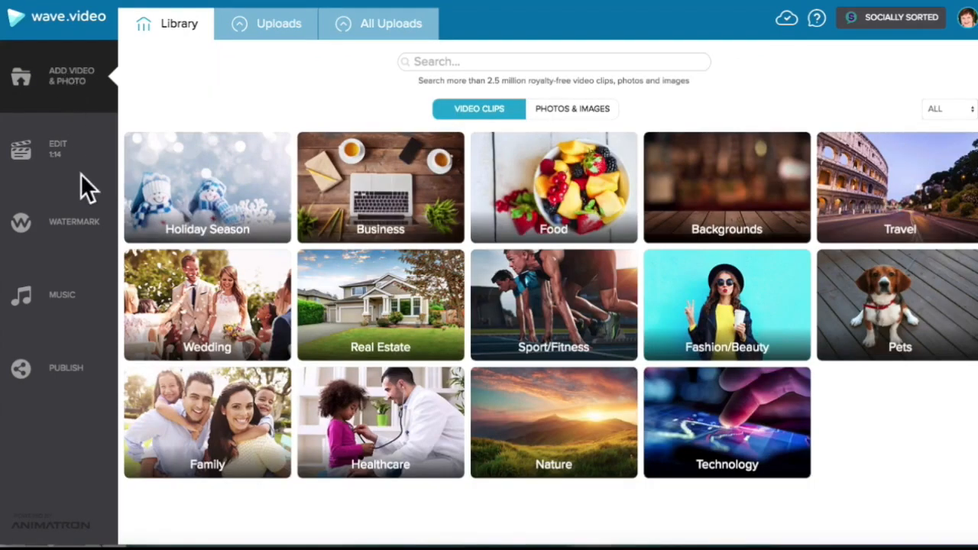
pyautogui.moveTo(73, 99)
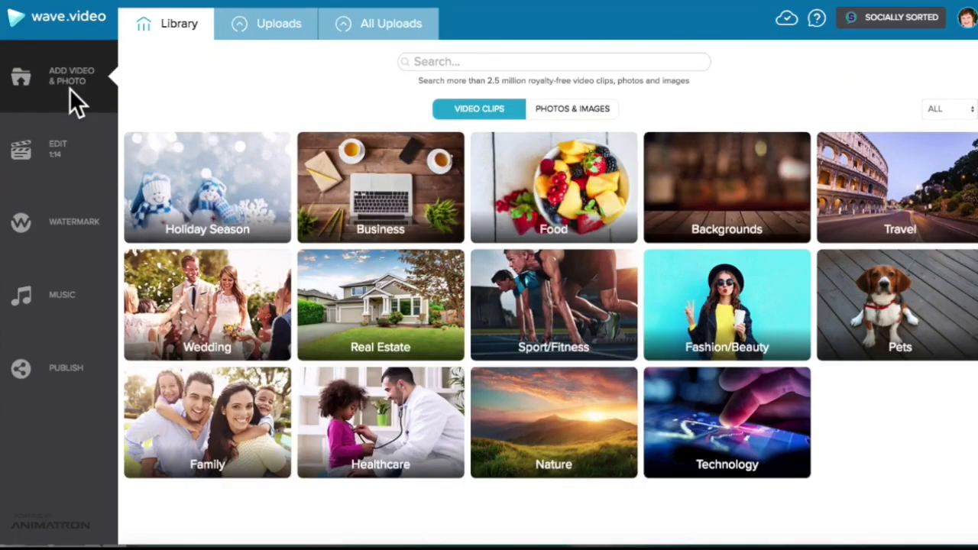
pyautogui.moveTo(510, 130)
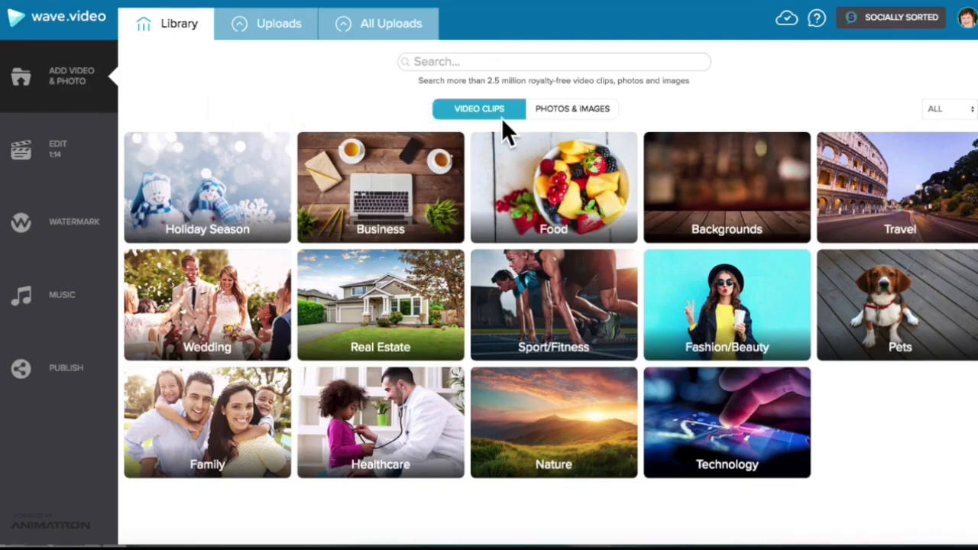
pyautogui.moveTo(596, 130)
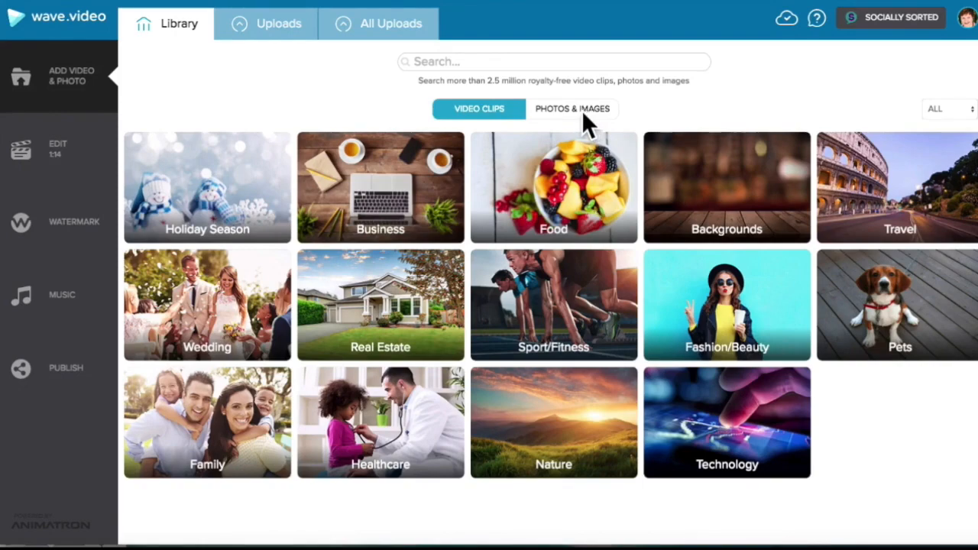
# Browse all uploaded media files, then go back to the Landscape project editor
pyautogui.click(390, 23)
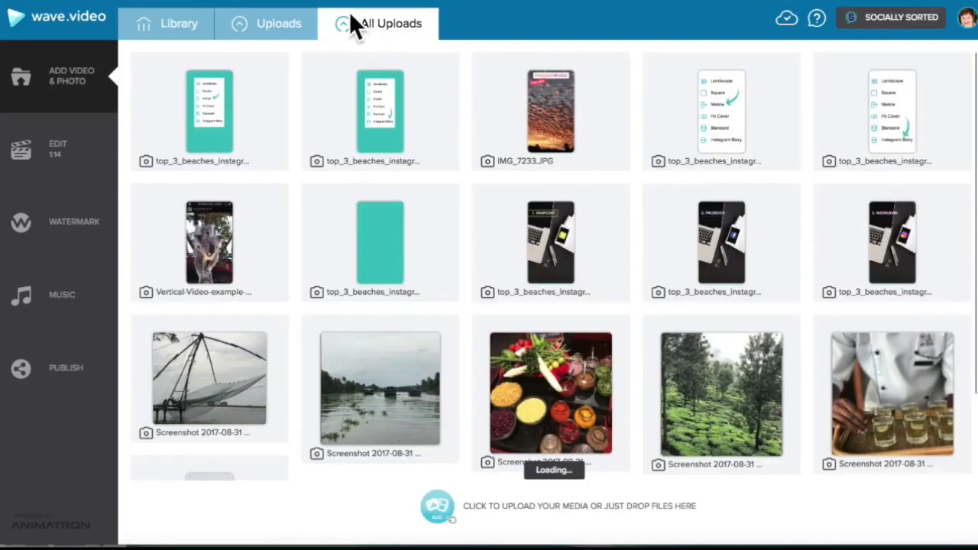
pyautogui.moveTo(822, 455)
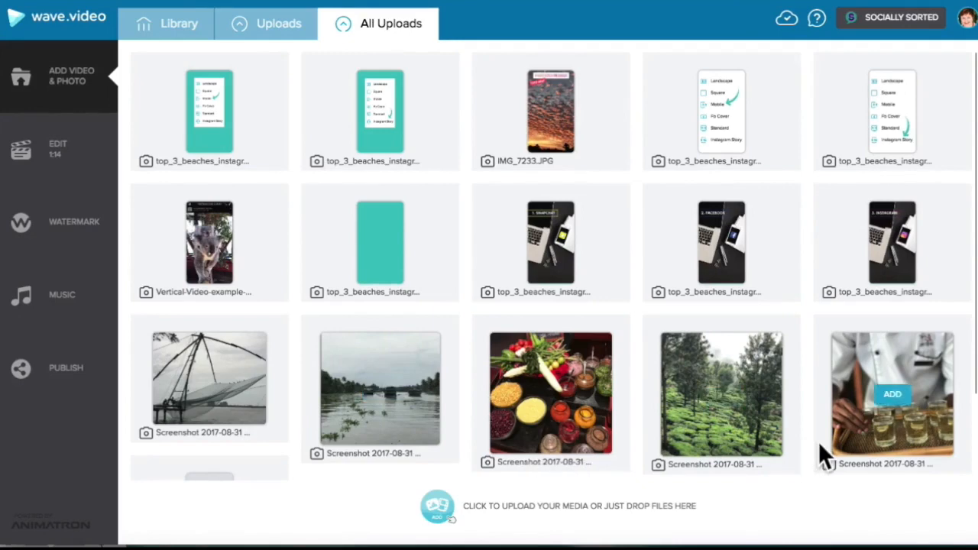
pyautogui.moveTo(350, 466)
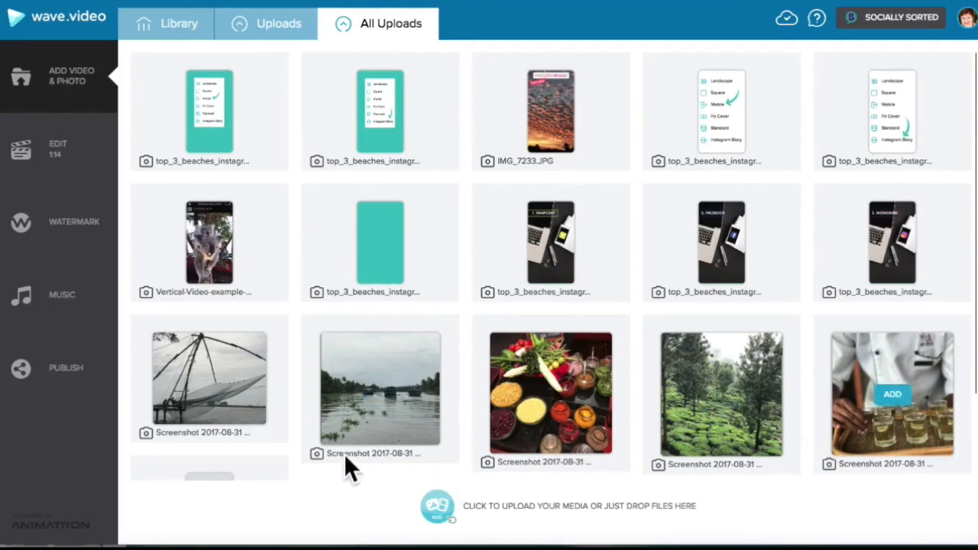
pyautogui.moveTo(380, 389)
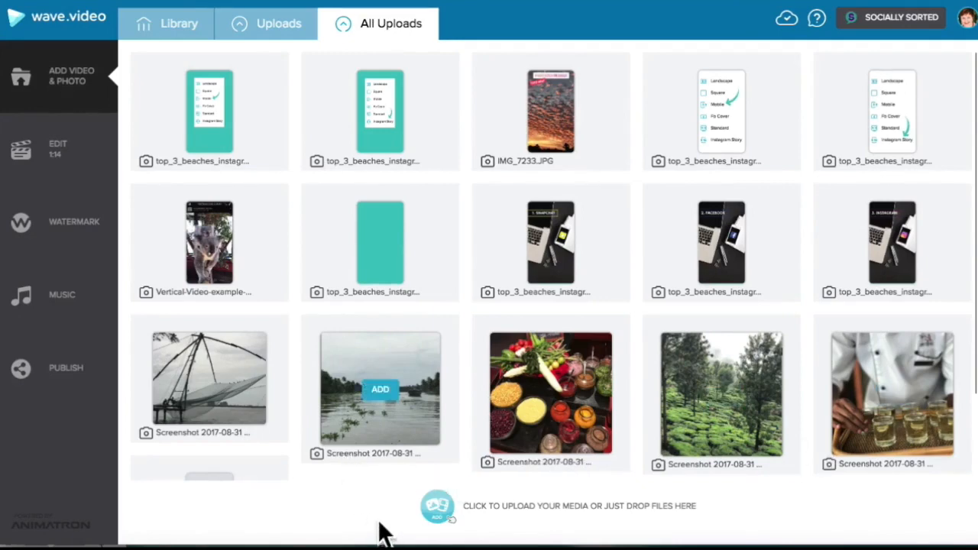
pyautogui.moveTo(359, 528)
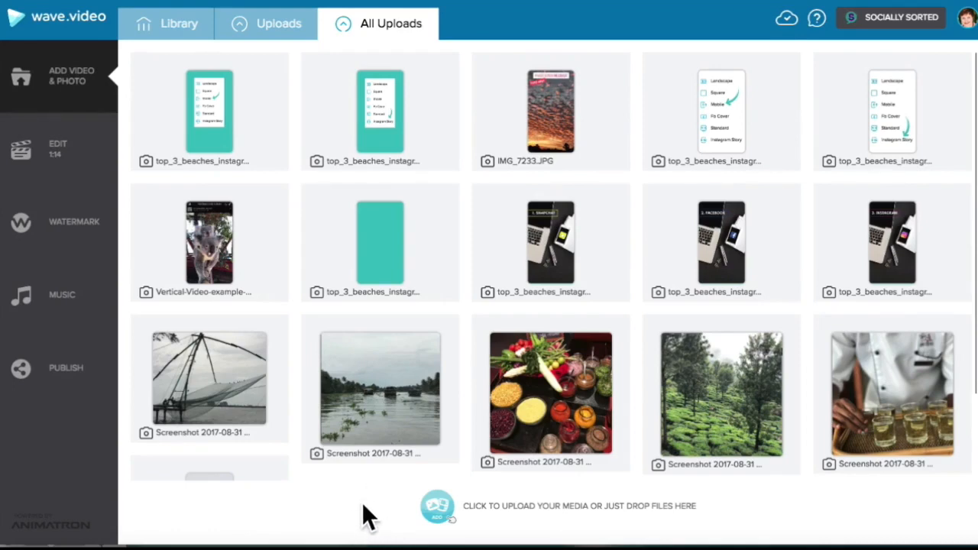
pyautogui.moveTo(359, 508)
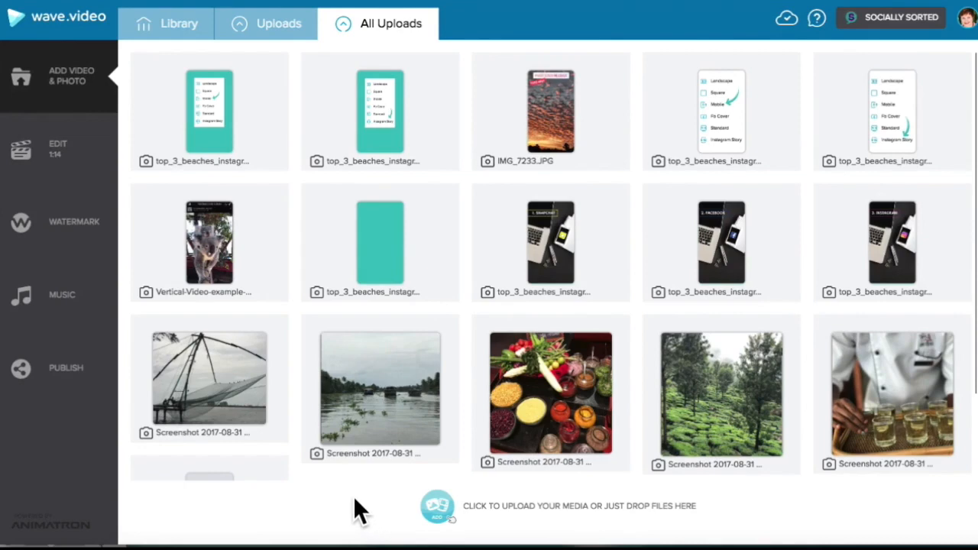
pyautogui.moveTo(592, 226)
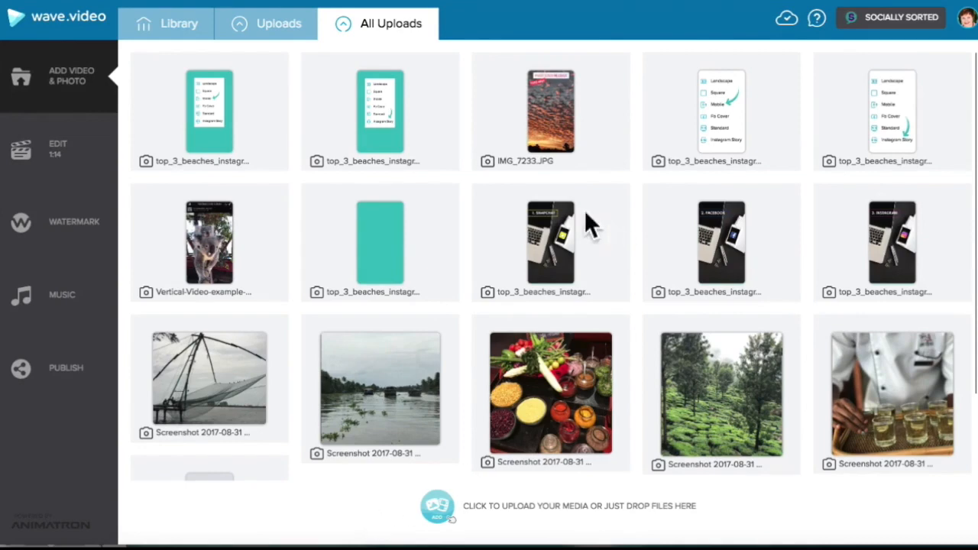
pyautogui.moveTo(634, 263)
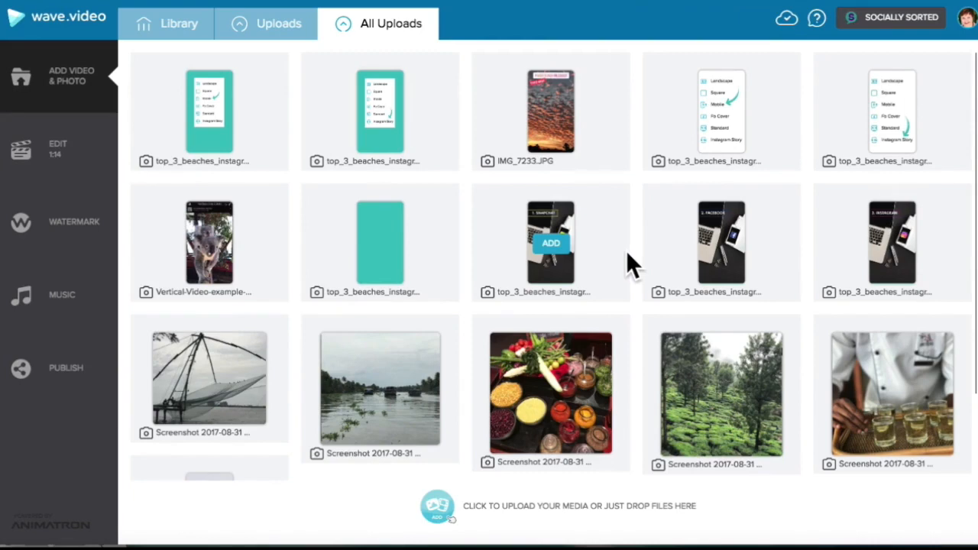
pyautogui.moveTo(138, 134)
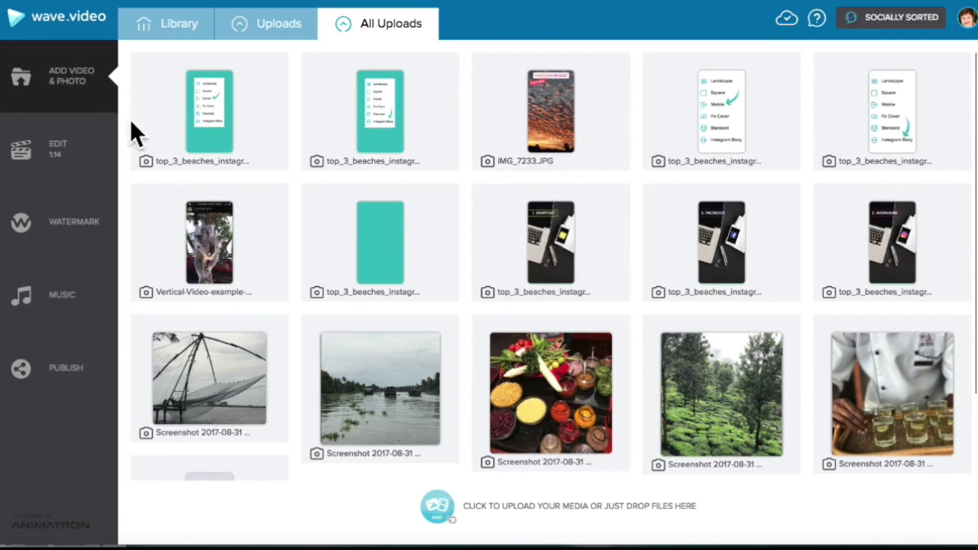
pyautogui.click(58, 149)
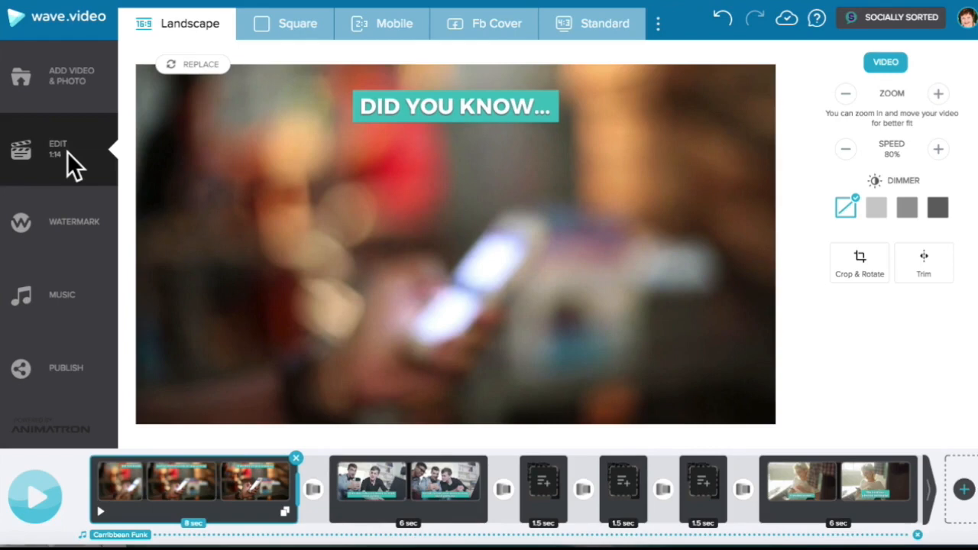
pyautogui.moveTo(103, 523)
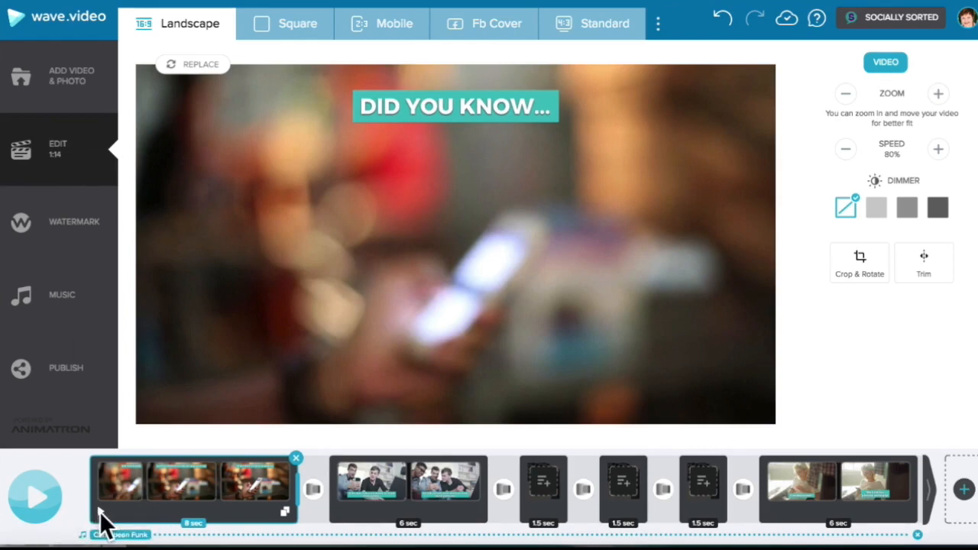
pyautogui.click(34, 496)
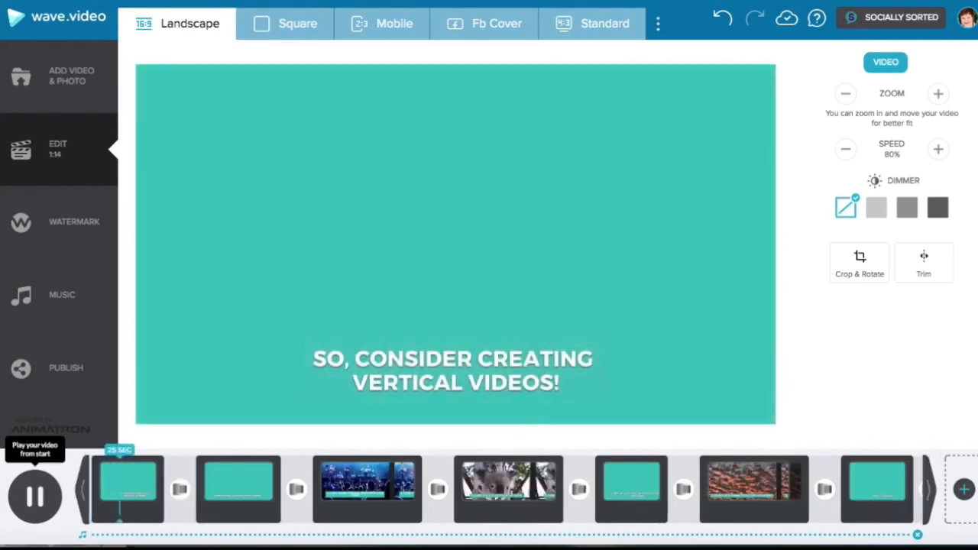
pyautogui.click(35, 495)
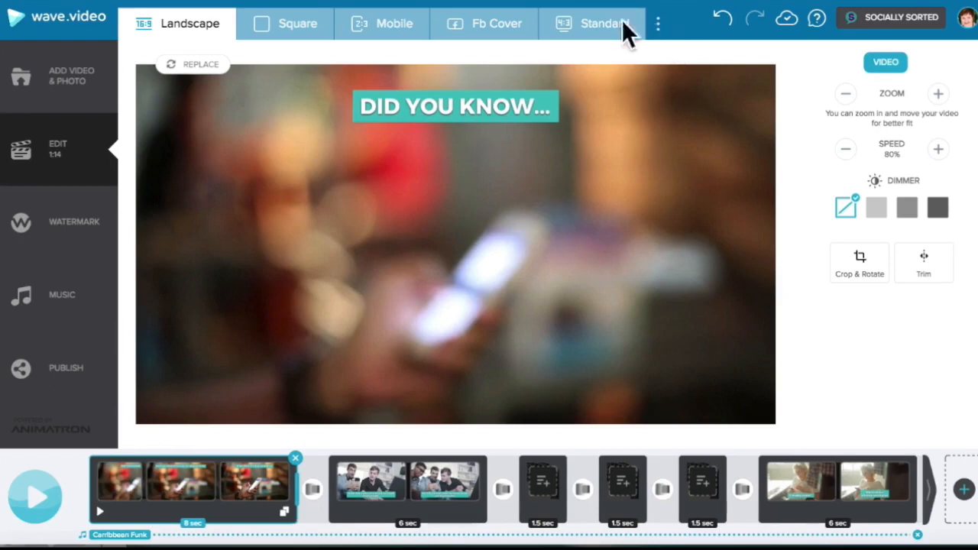
pyautogui.moveTo(664, 35)
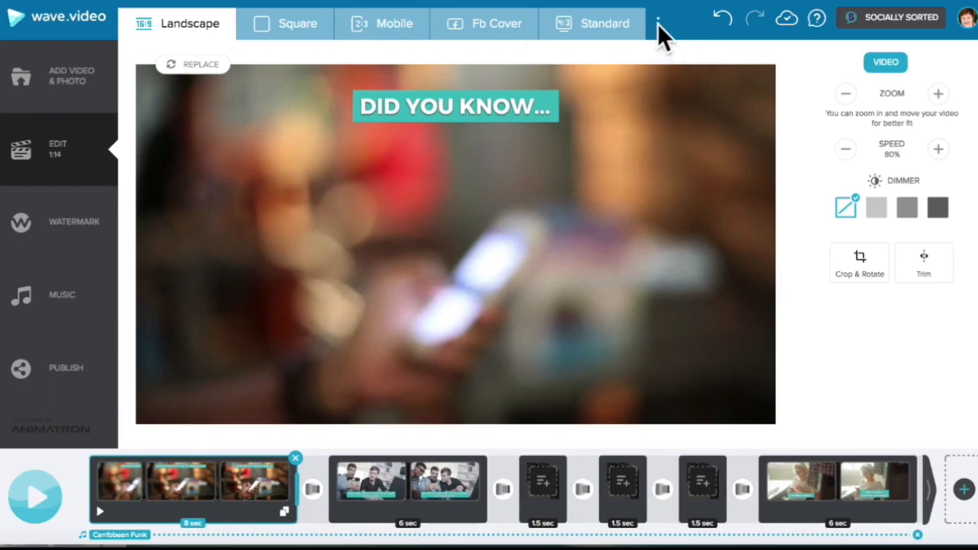
# Add the Mobile and Instagram Story formats and switch the project to Mobile
pyautogui.click(659, 23)
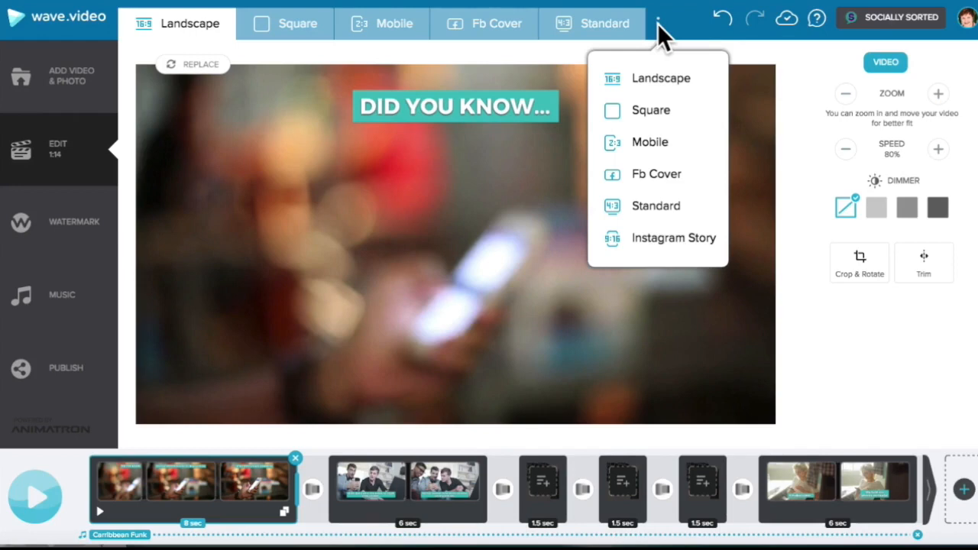
pyautogui.moveTo(649, 123)
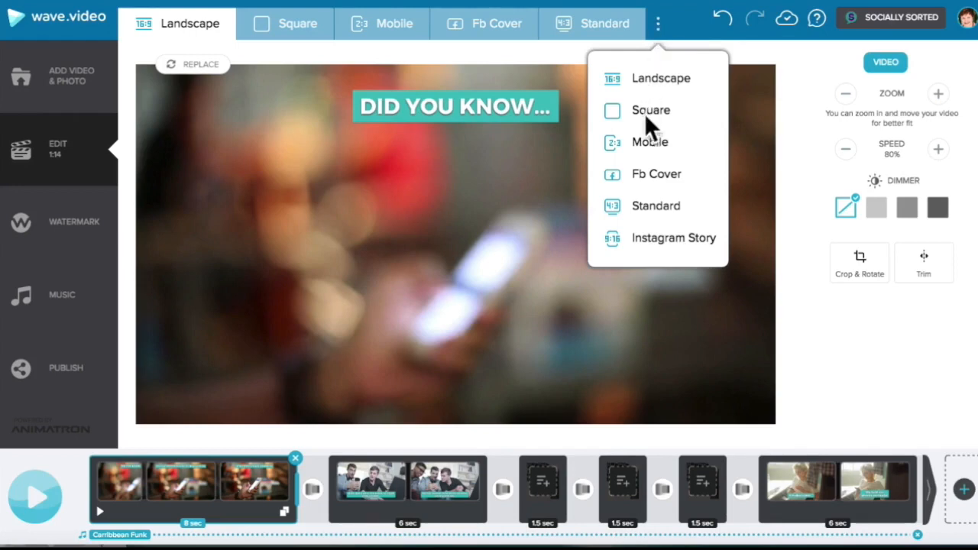
pyautogui.click(649, 142)
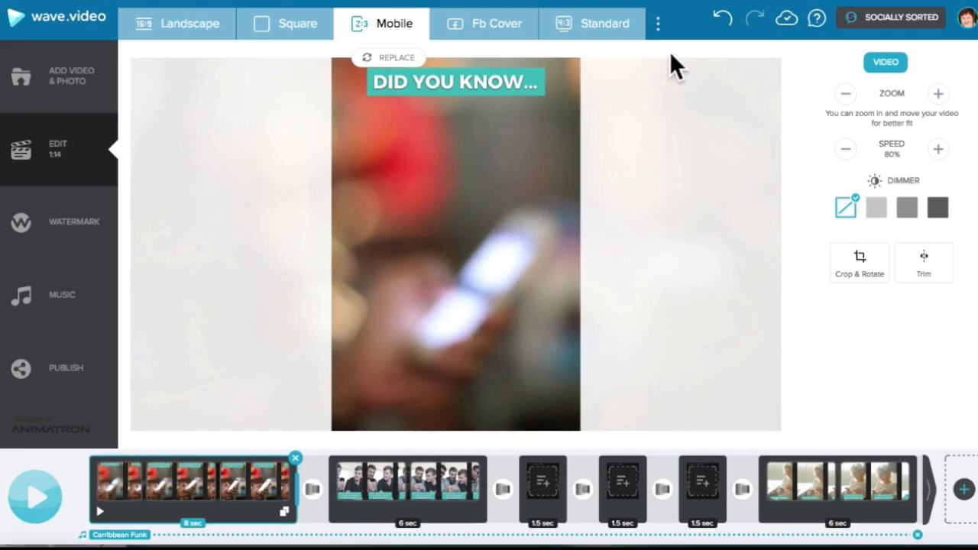
pyautogui.click(657, 23)
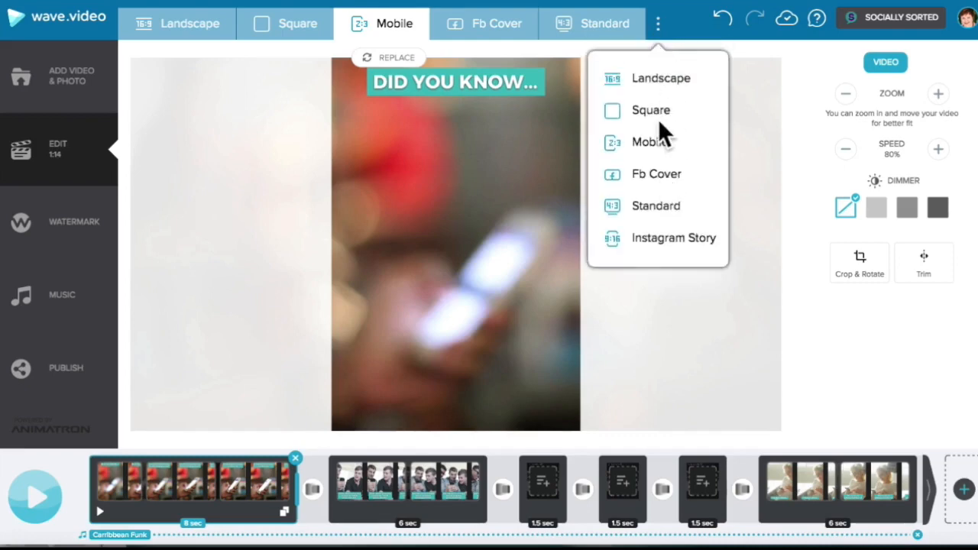
pyautogui.click(652, 110)
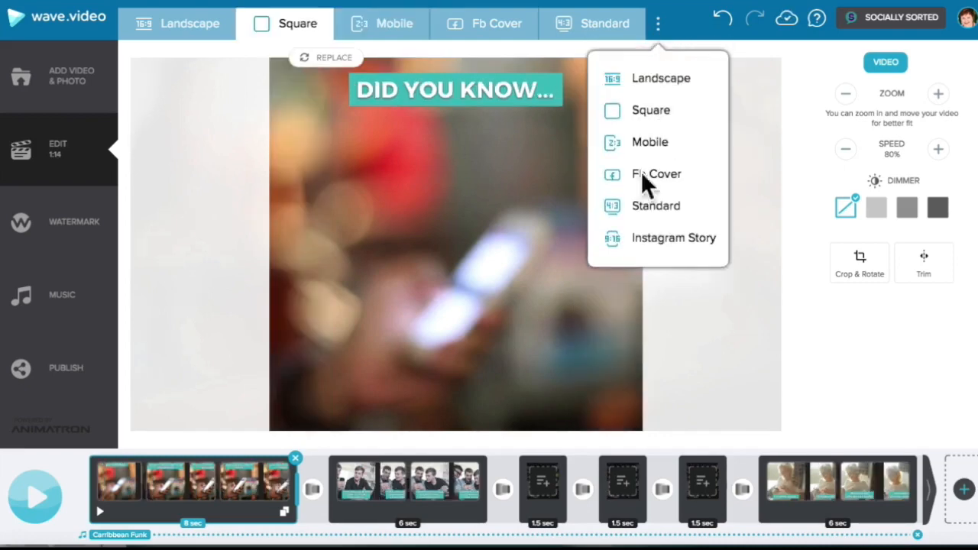
pyautogui.click(674, 237)
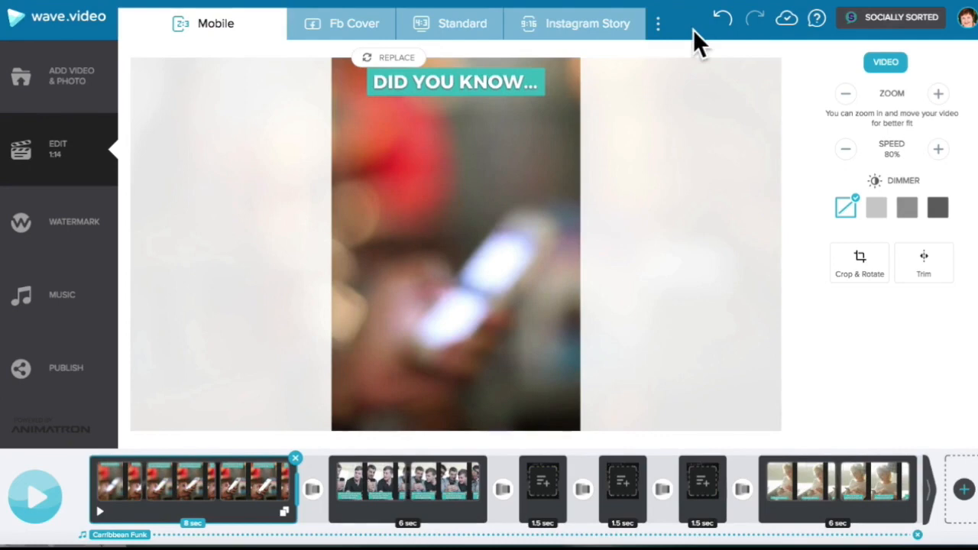
pyautogui.moveTo(331, 237)
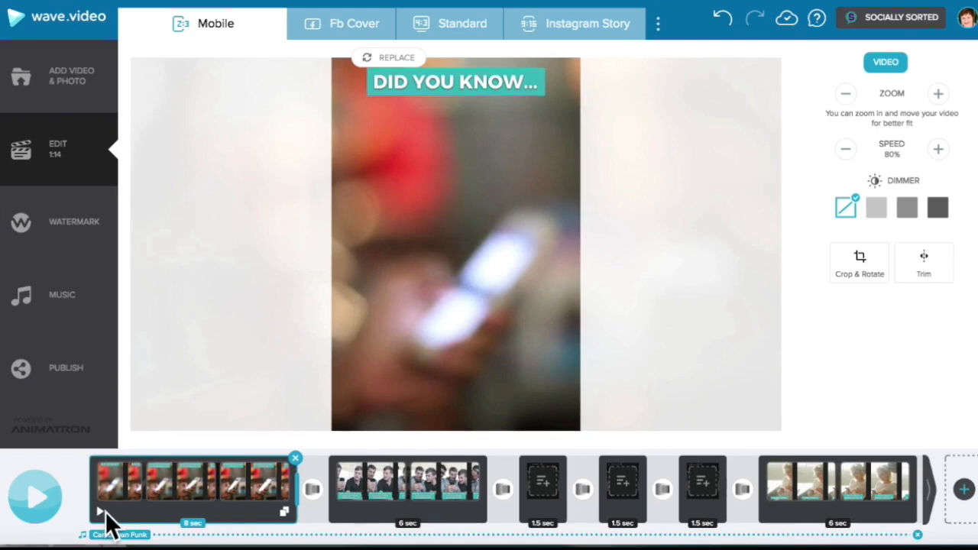
# Play the Mobile version, jump to the 'It makes sense…' clip, and replay it
pyautogui.click(34, 497)
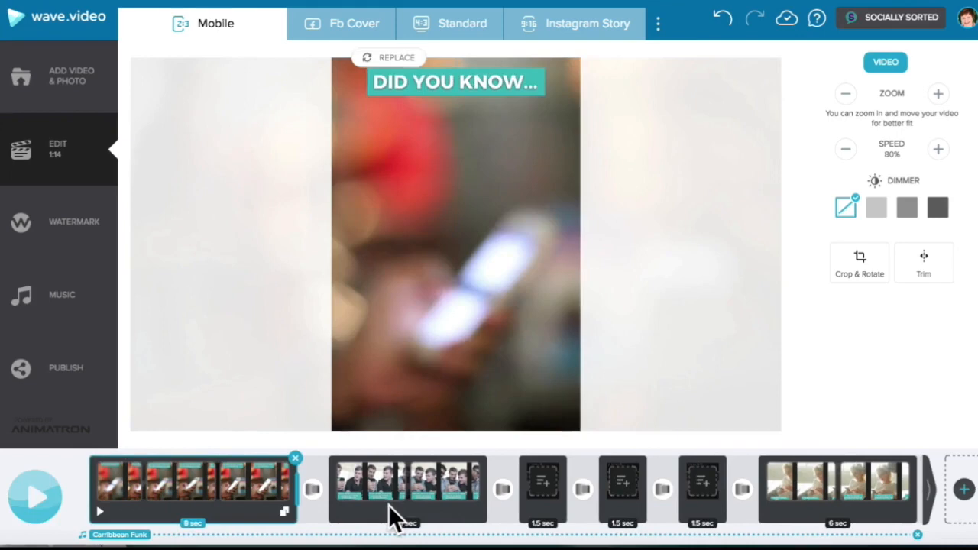
pyautogui.click(34, 497)
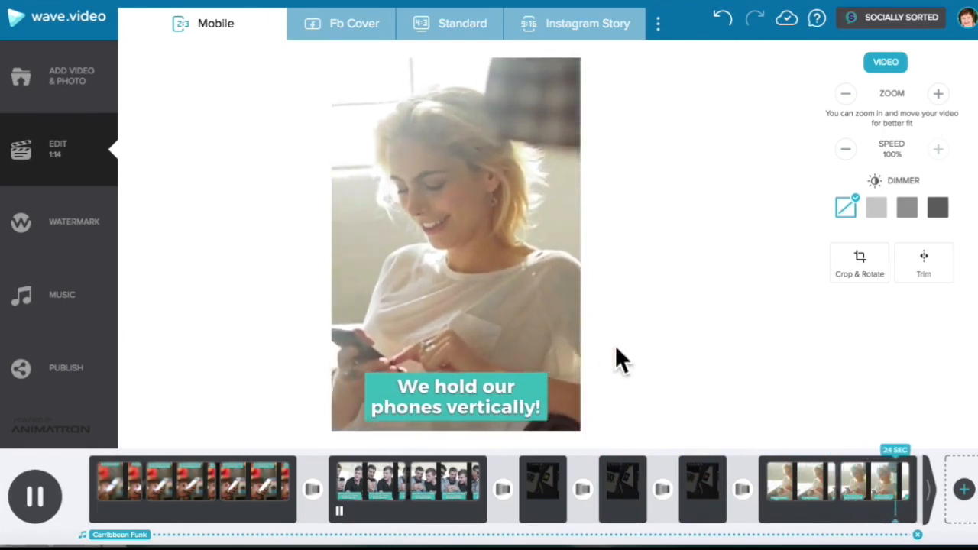
pyautogui.click(35, 497)
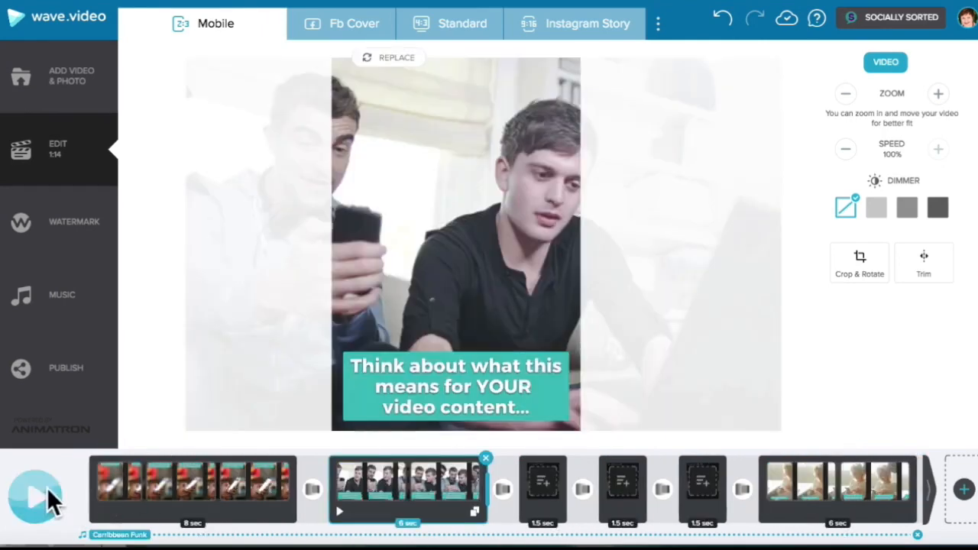
pyautogui.click(837, 489)
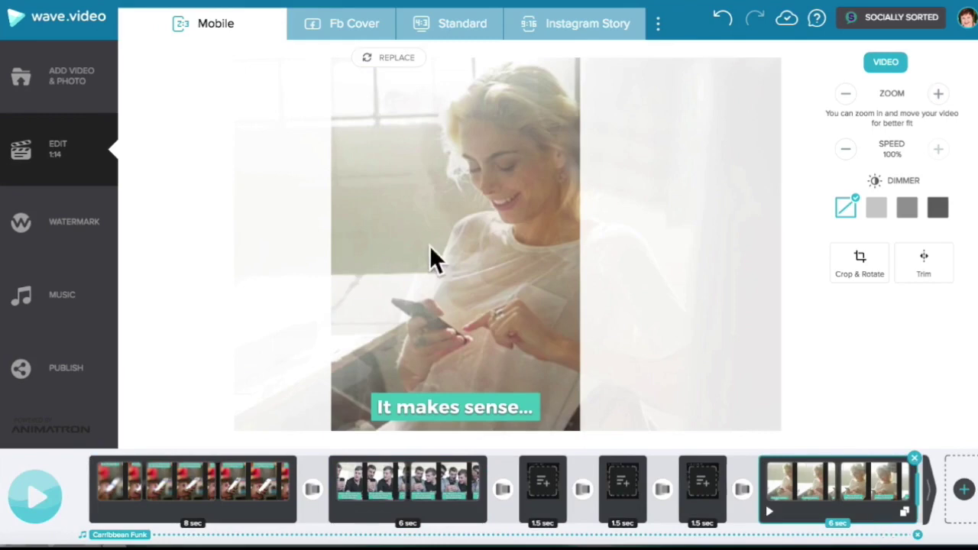
pyautogui.moveTo(428, 264)
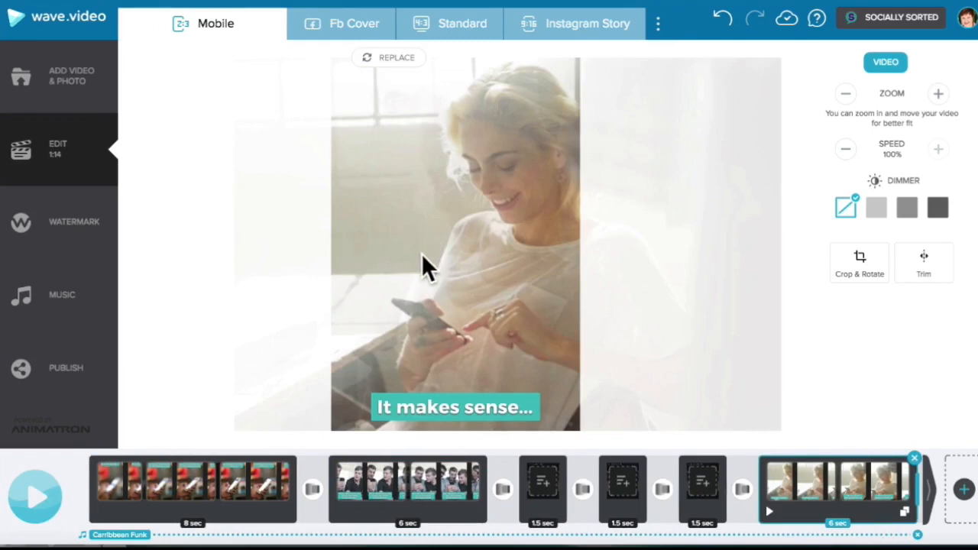
pyautogui.moveTo(300, 260)
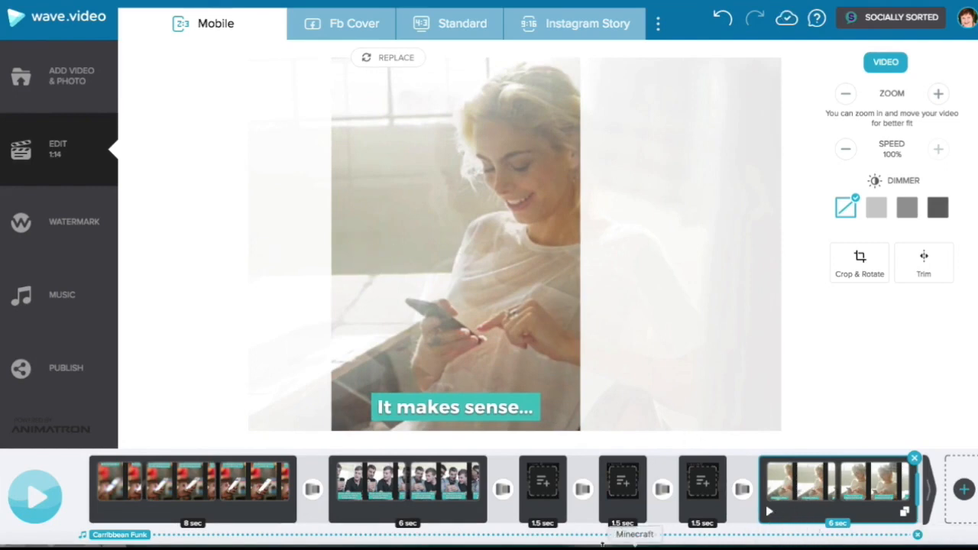
pyautogui.click(34, 496)
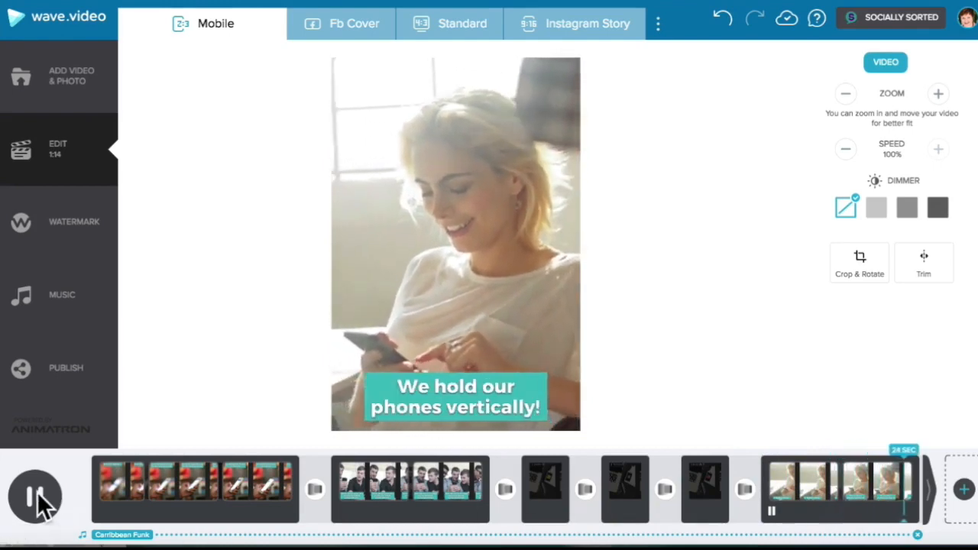
pyautogui.click(34, 497)
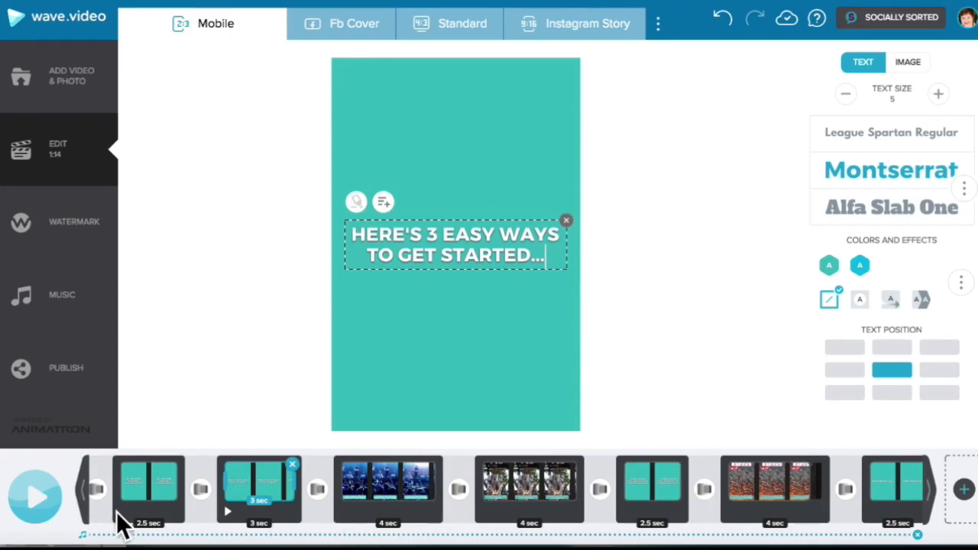
# Show the 'So, consider creating vertical videos!' title card in the Mobile frame
pyautogui.click(148, 489)
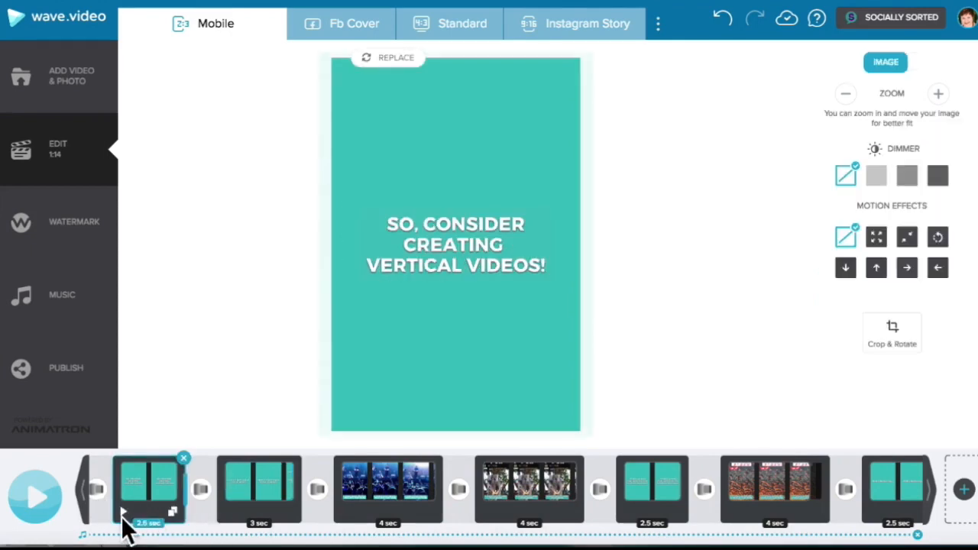
pyautogui.click(35, 496)
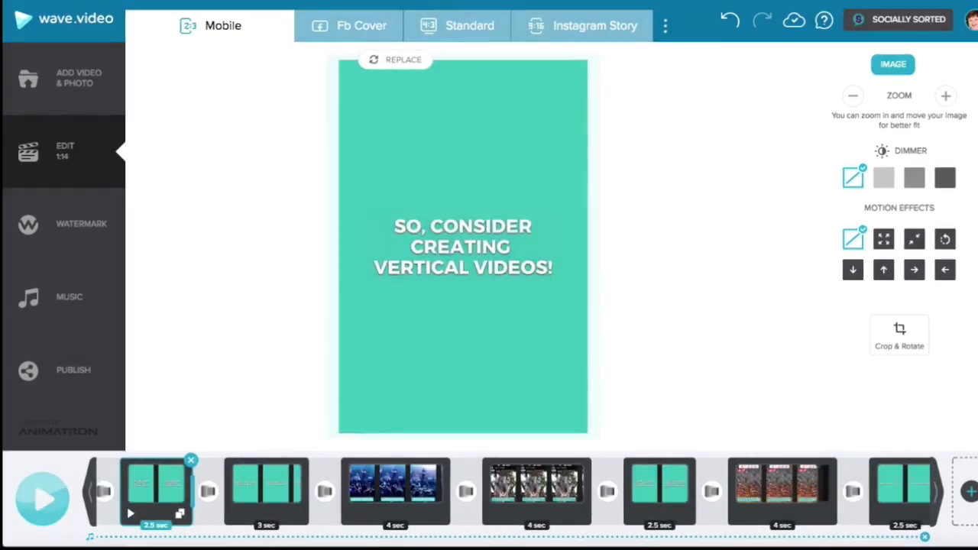
# Compare the title card in Landscape, Mobile and Square, then switch to Instagram Story
pyautogui.click(665, 25)
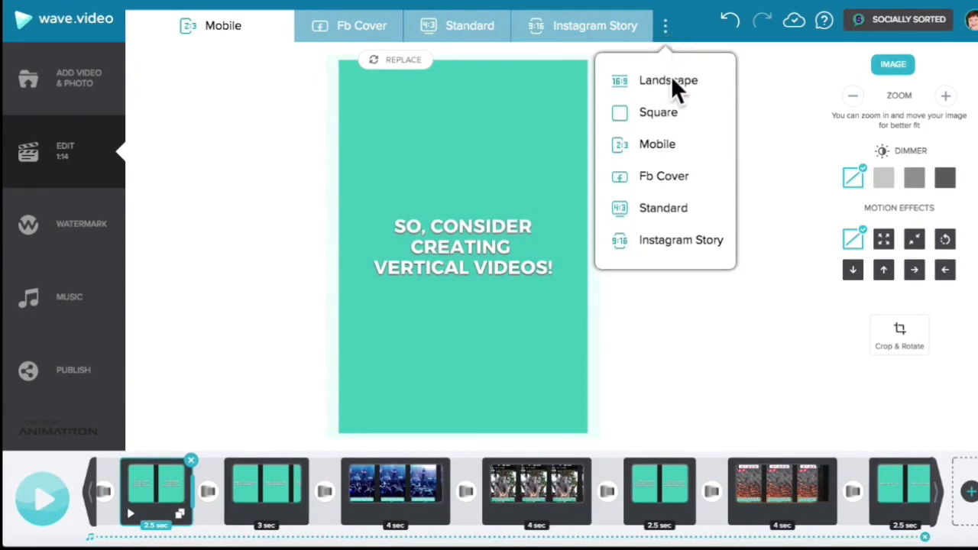
pyautogui.click(668, 80)
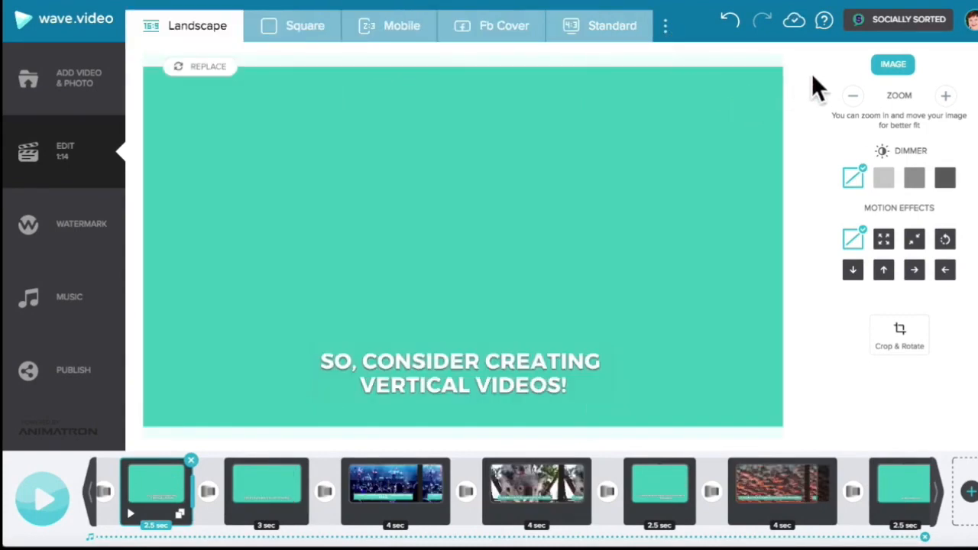
pyautogui.click(401, 25)
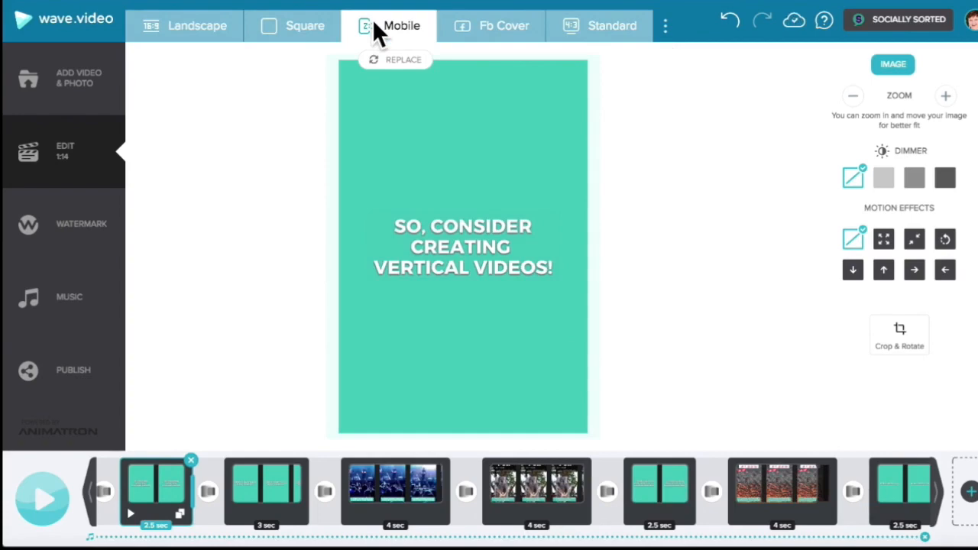
pyautogui.click(304, 25)
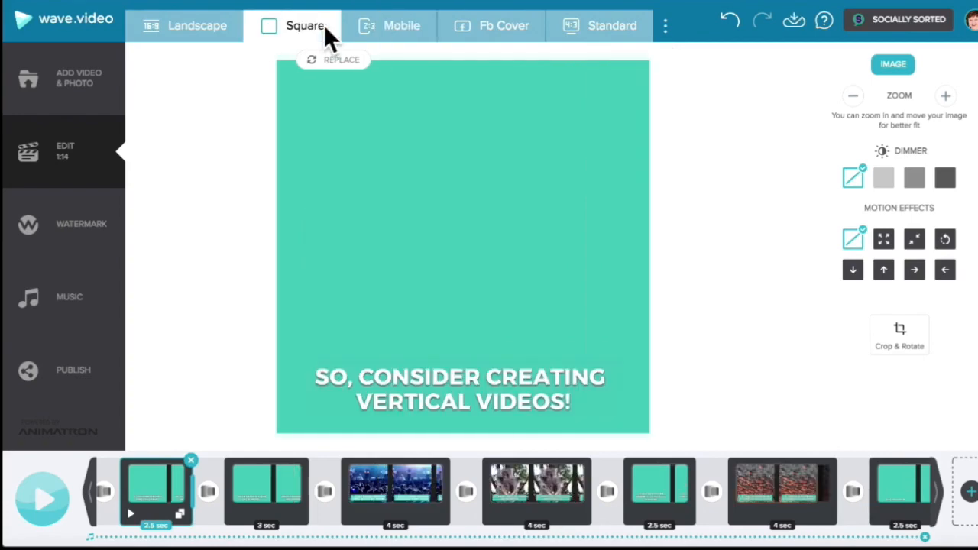
pyautogui.moveTo(653, 46)
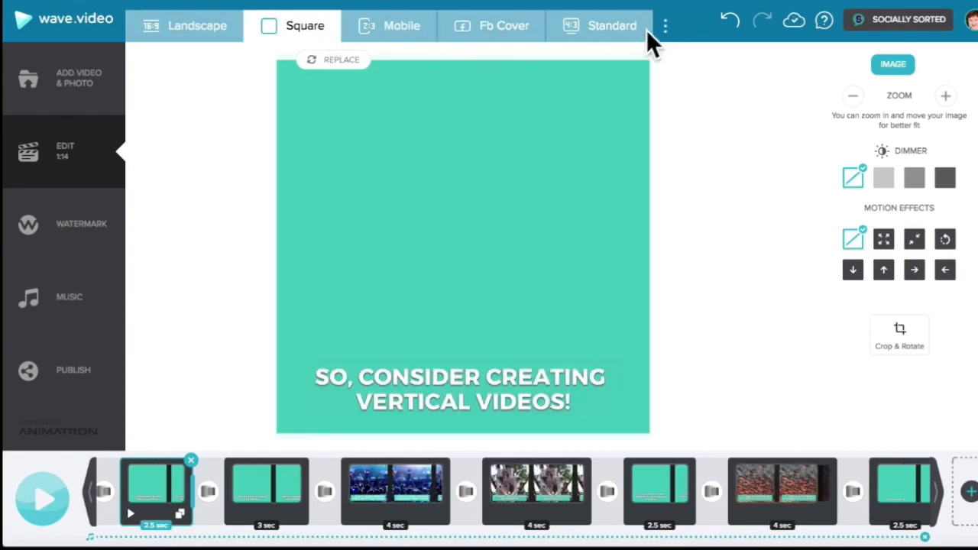
pyautogui.click(402, 25)
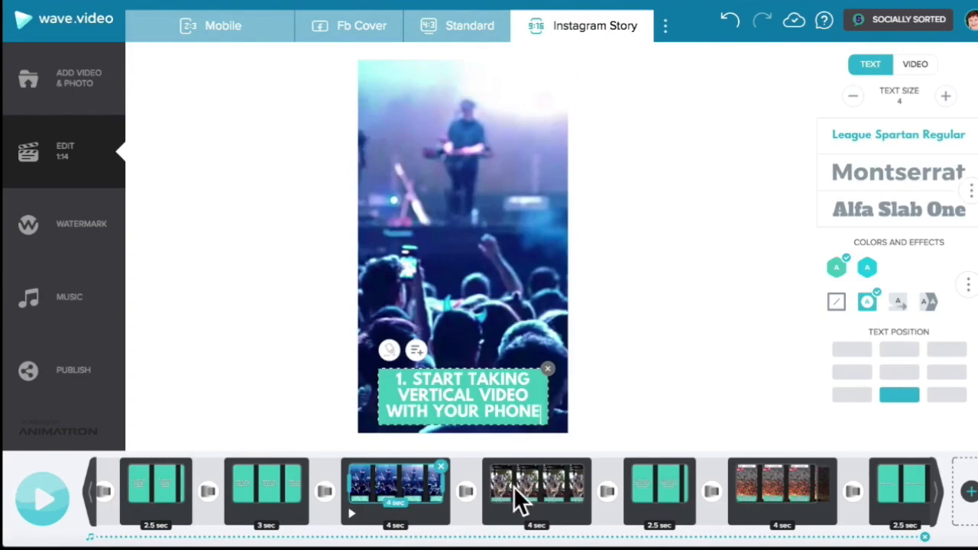
pyautogui.click(537, 491)
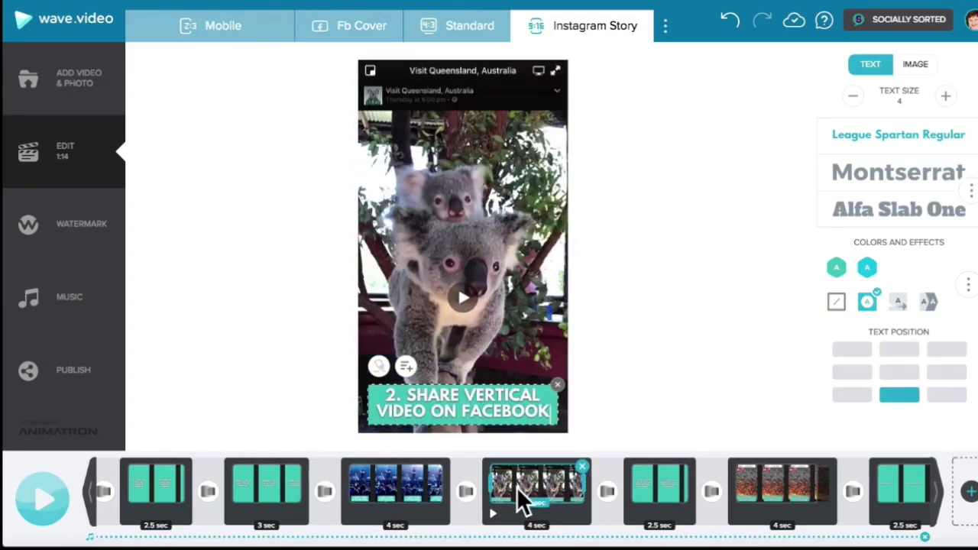
pyautogui.moveTo(684, 500)
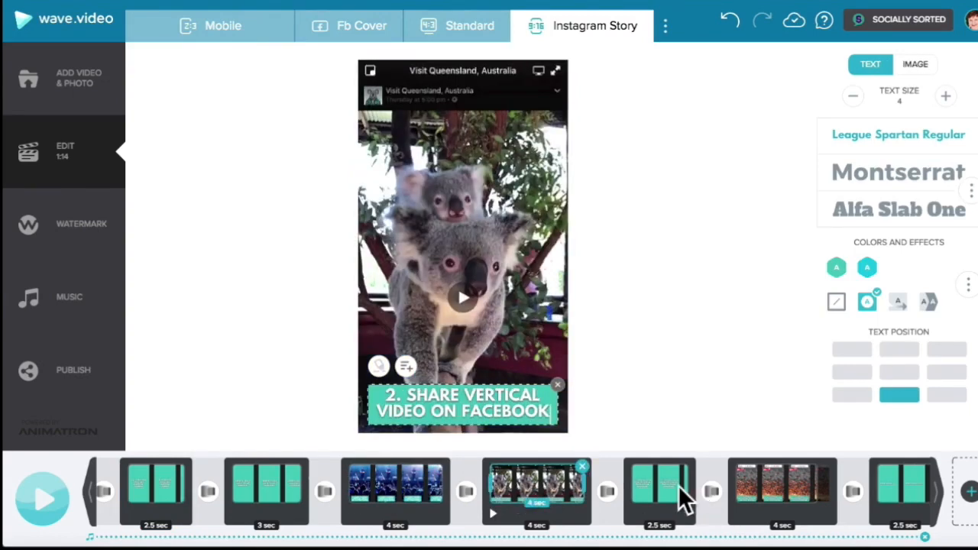
pyautogui.click(782, 490)
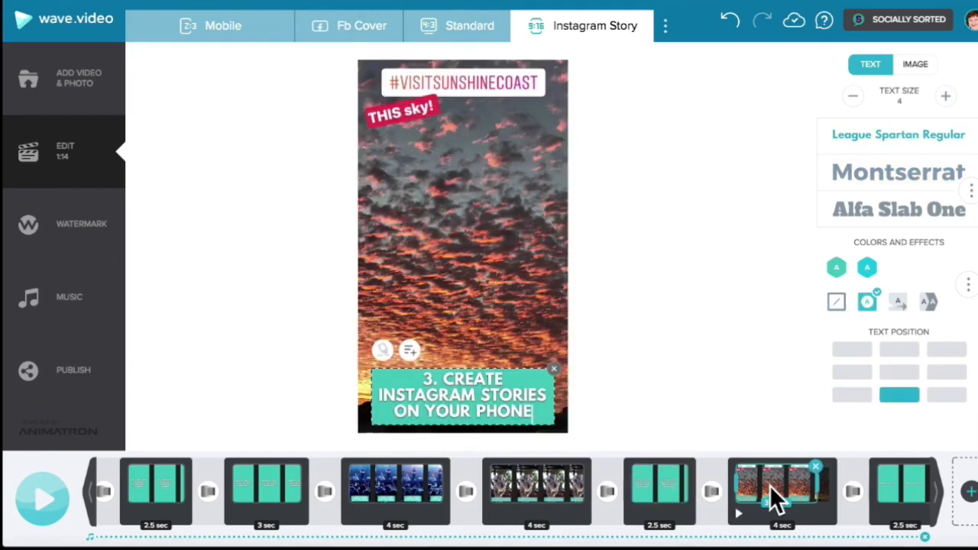
pyautogui.click(395, 489)
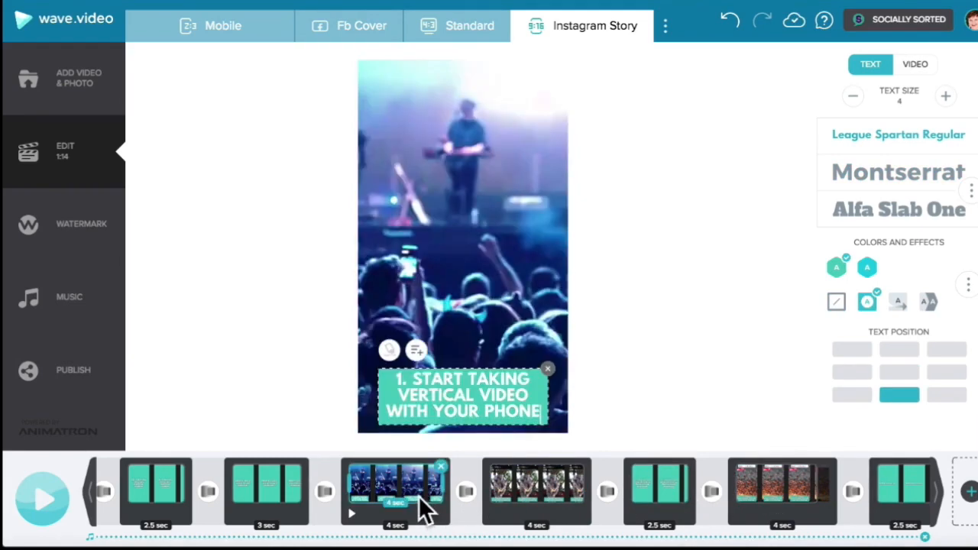